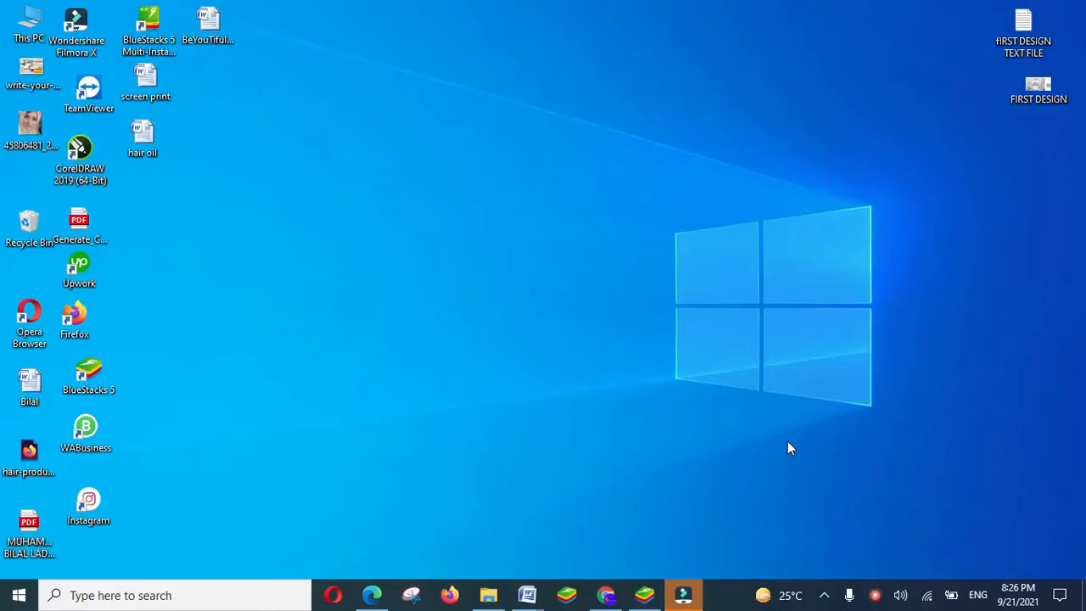
mouse_move(719, 444)
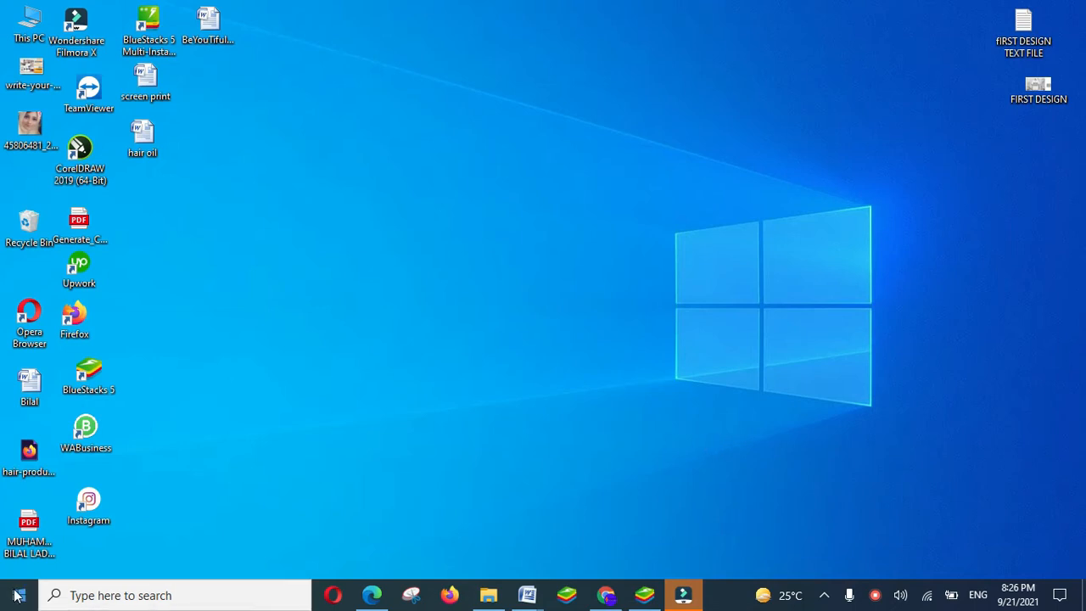
Check the Microsoft Edge entry's options in Apps settings, then close Settings
left_click(16, 595)
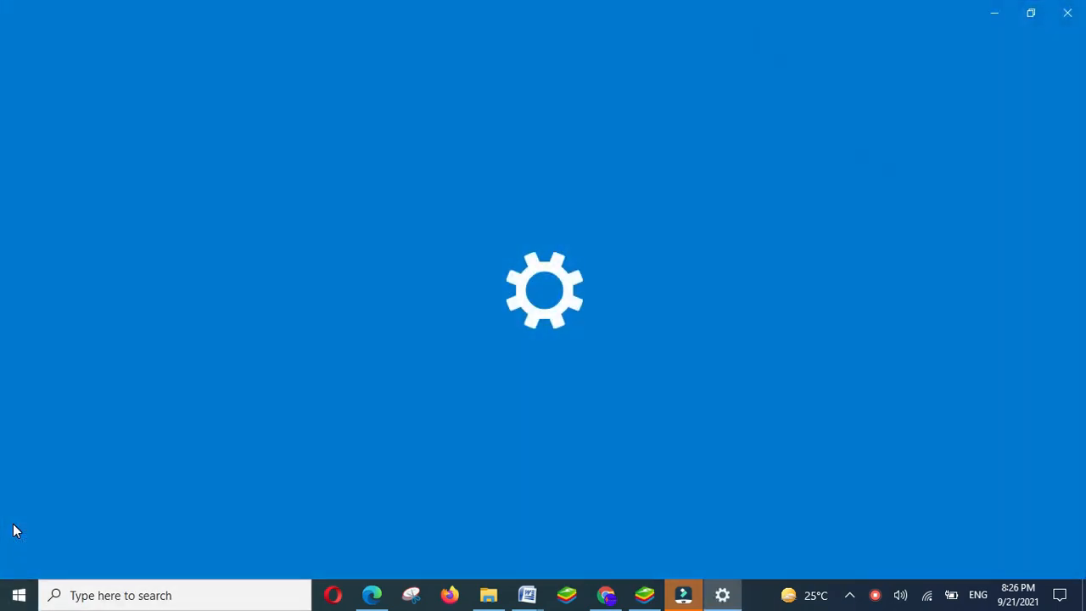
left_click(722, 594)
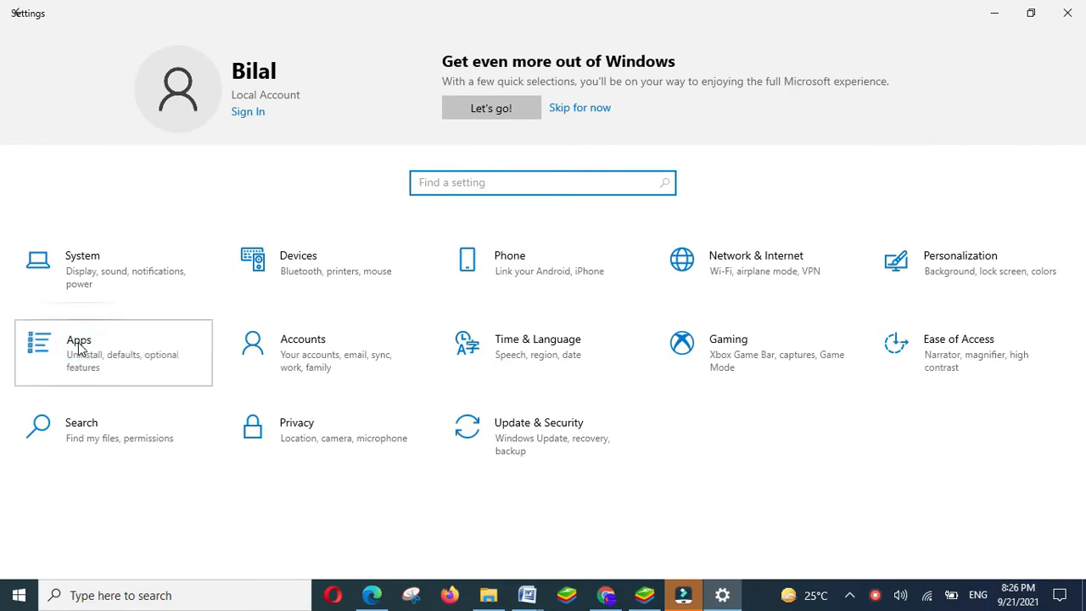
left_click(78, 340)
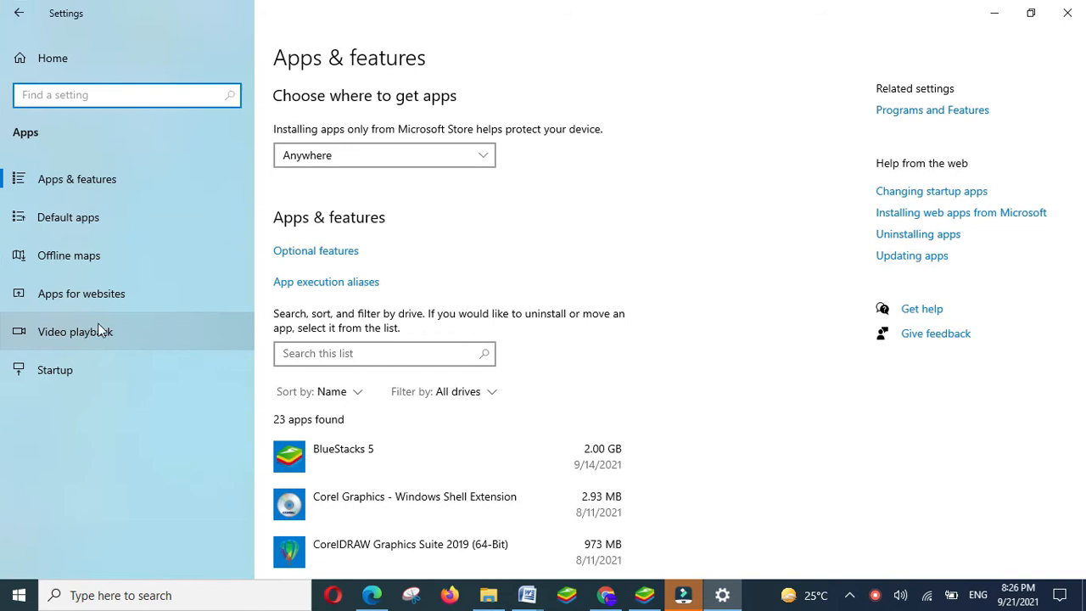
scroll("down", 3)
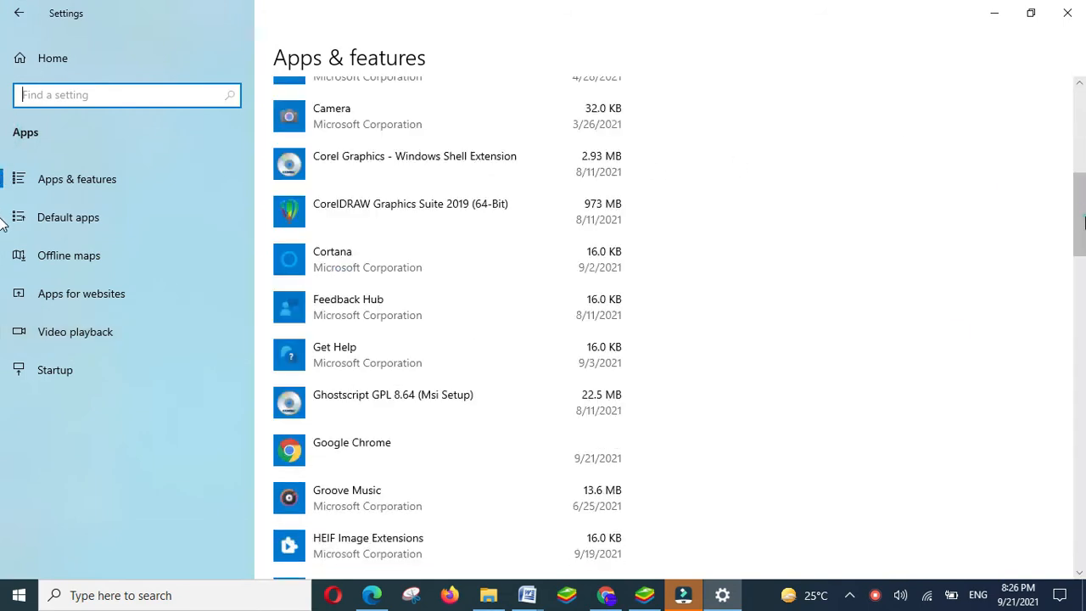
scroll("down", 3)
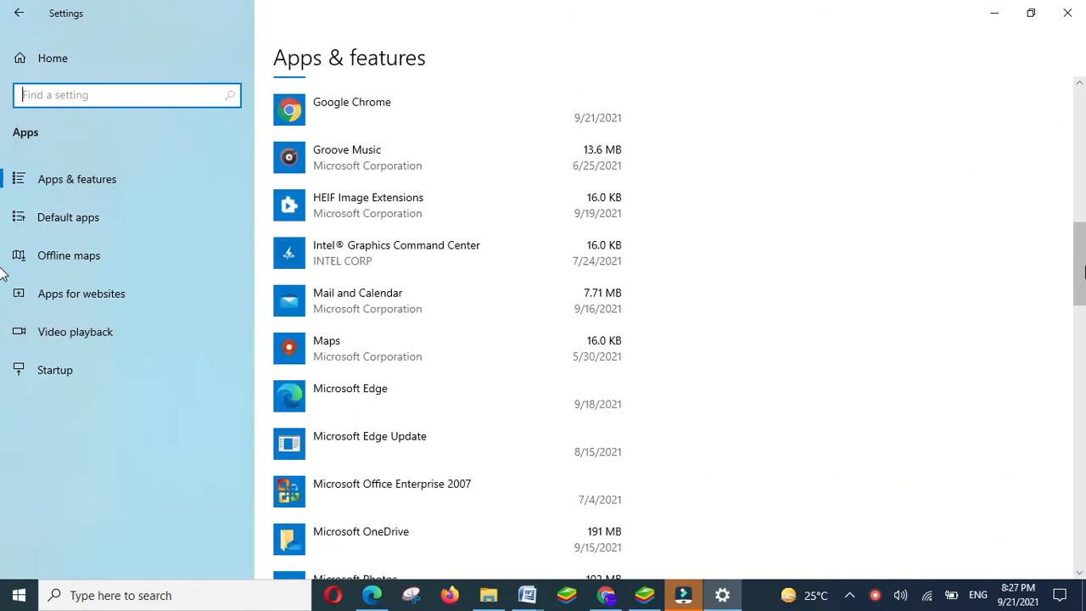
left_click(382, 396)
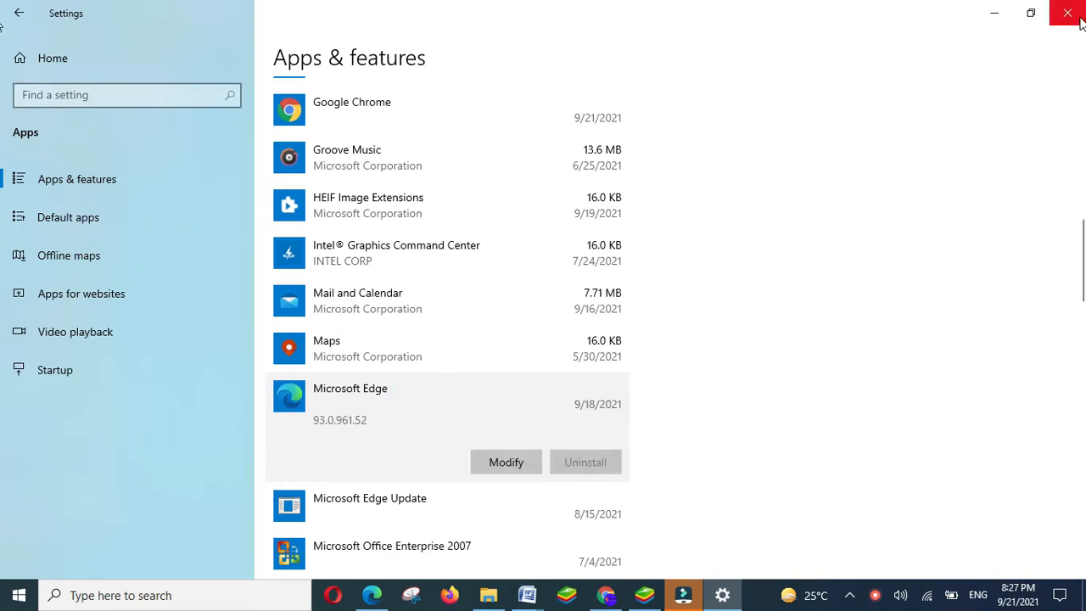
left_click(1067, 13)
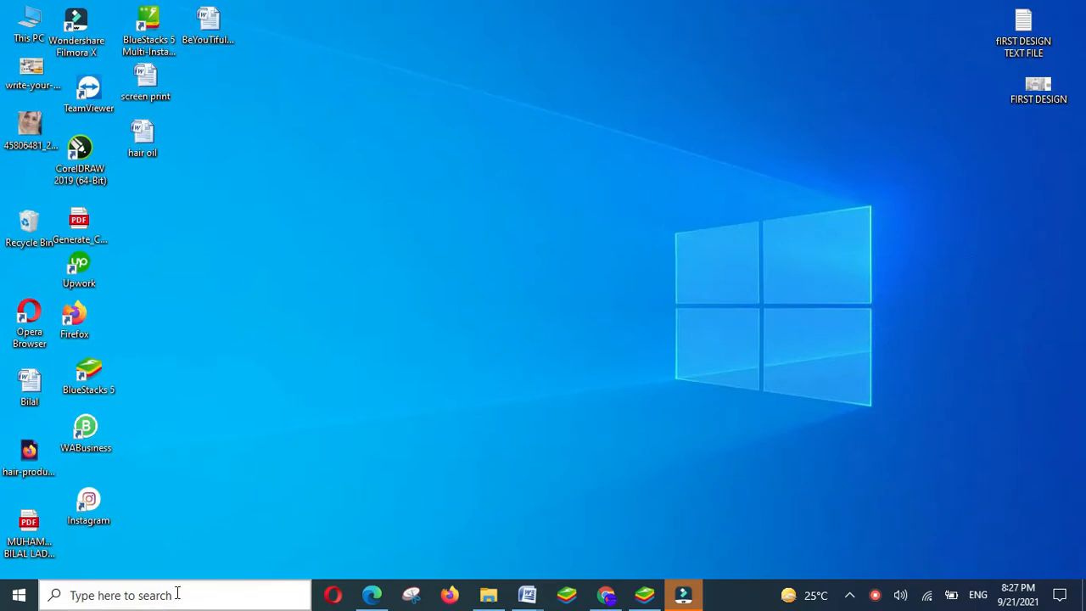
Browse C: > Program Files (x86) > Microsoft > Edge > Application > 93.0.961.52 > Installer
left_click(127, 595)
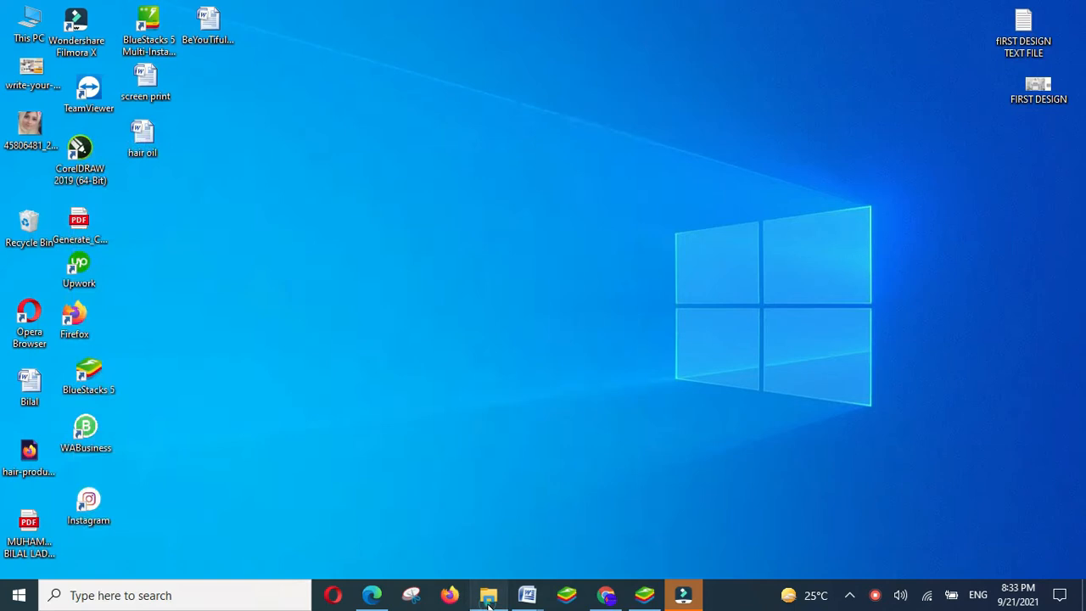
left_click(488, 595)
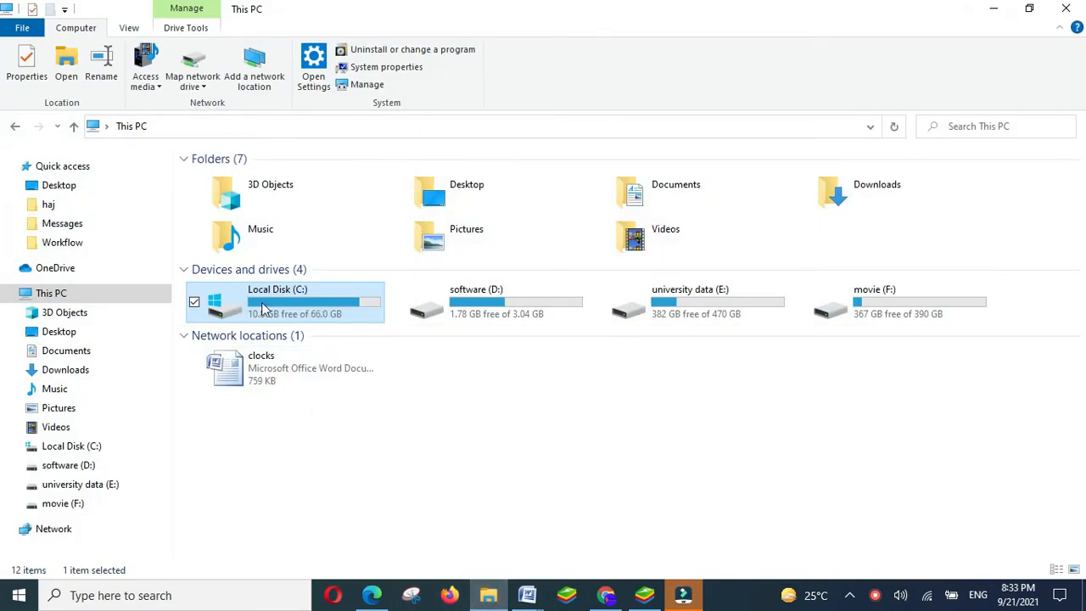
double_click(277, 301)
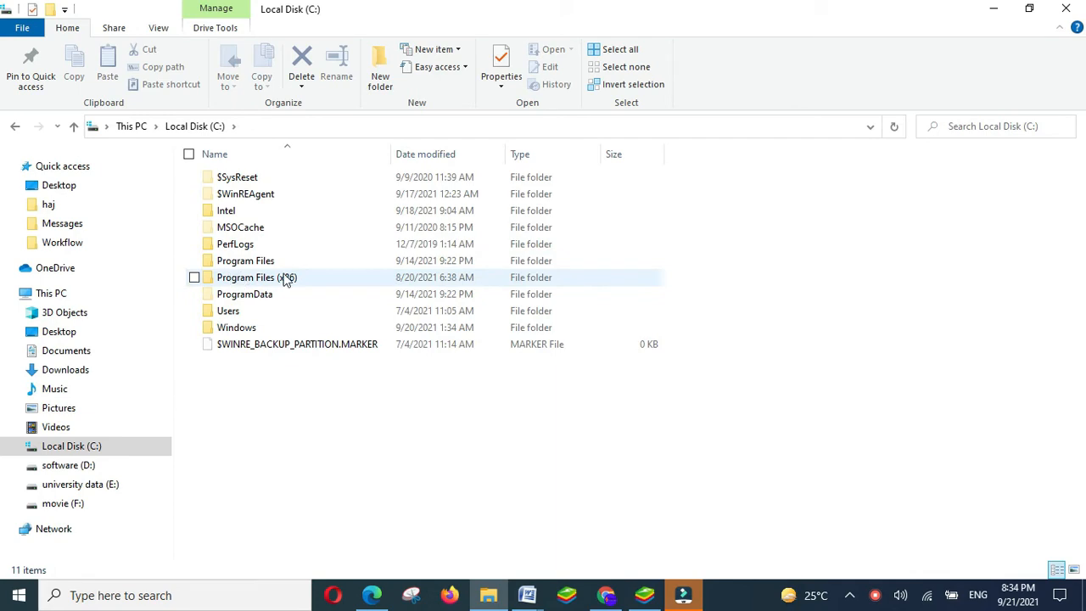
double_click(257, 277)
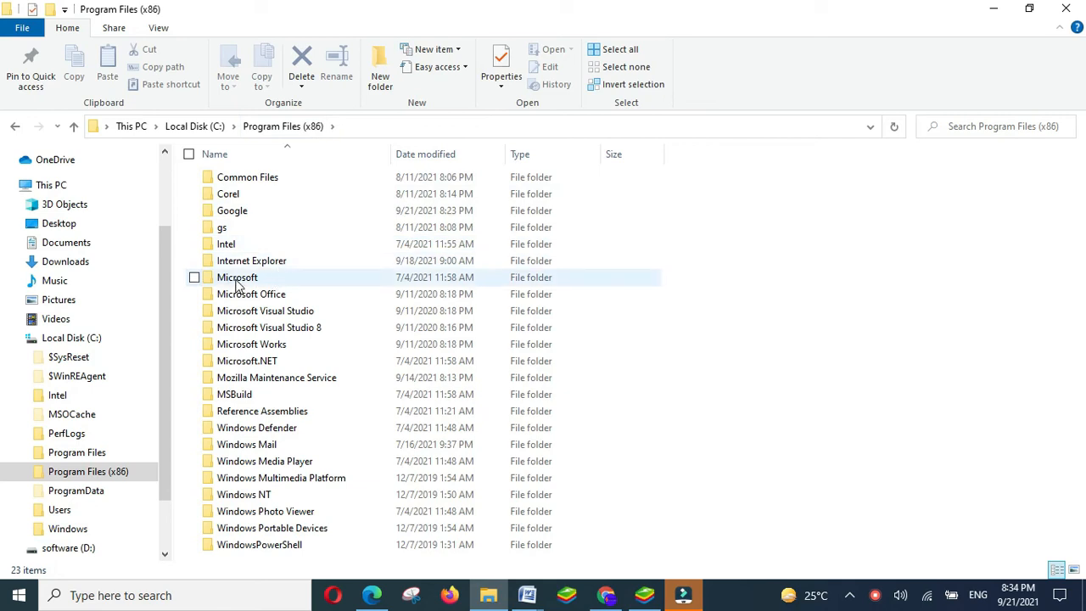
double_click(237, 278)
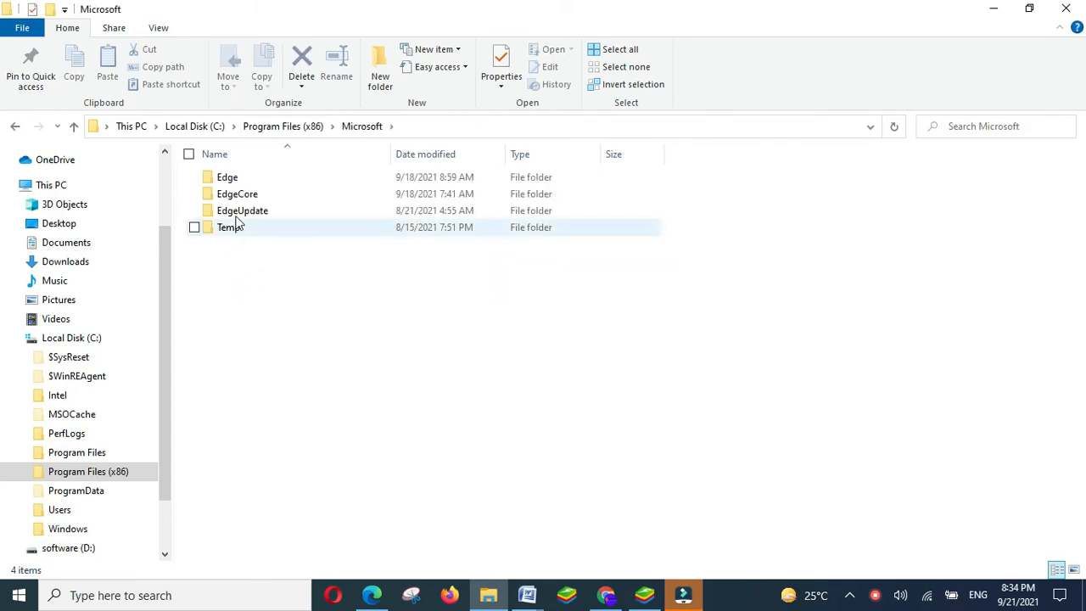
double_click(226, 176)
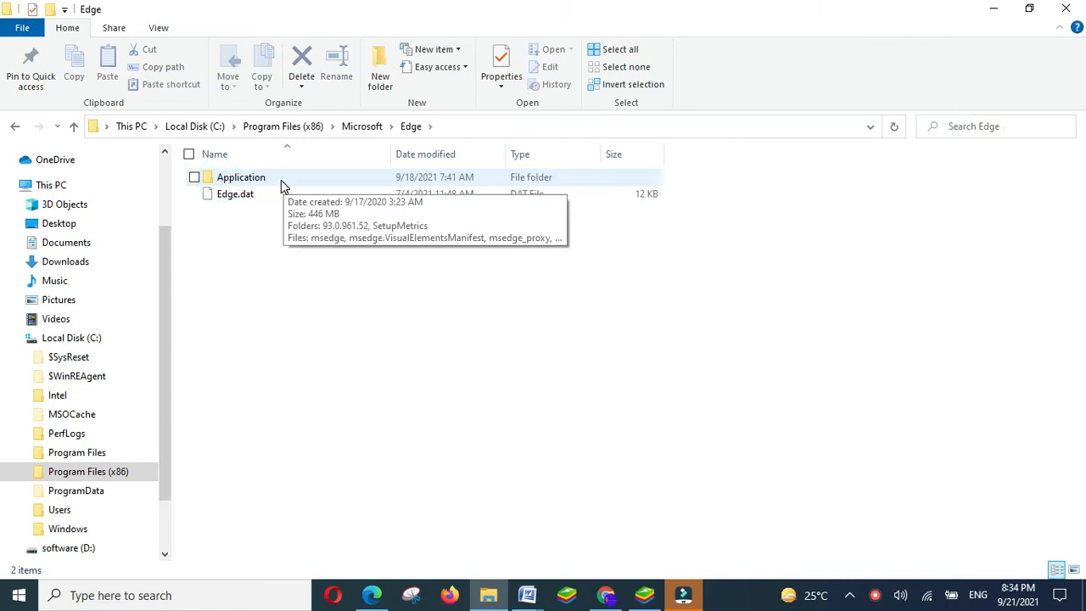
double_click(240, 176)
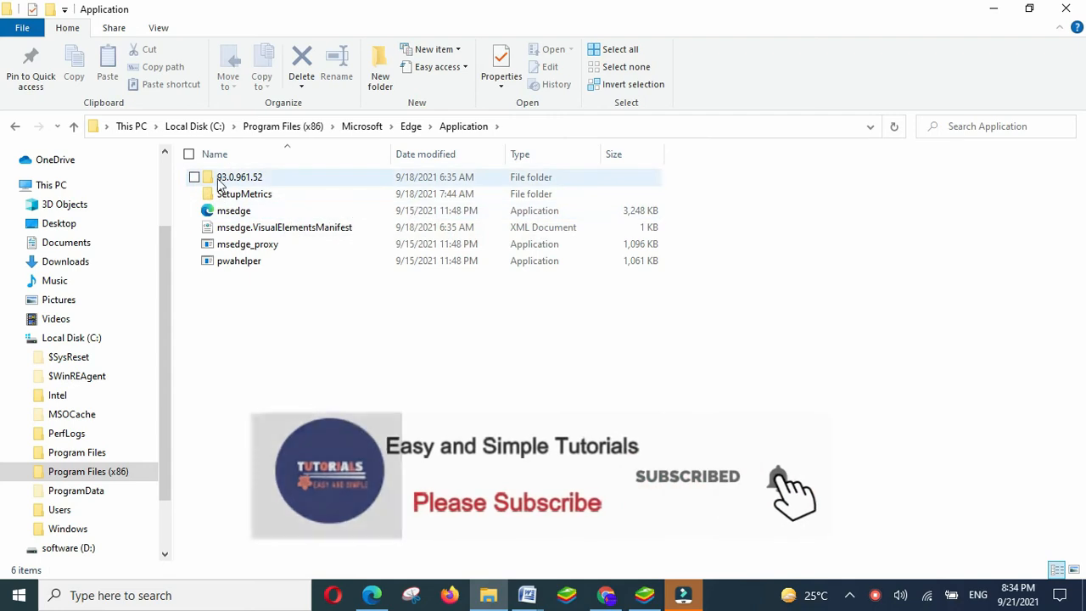
mouse_move(240, 176)
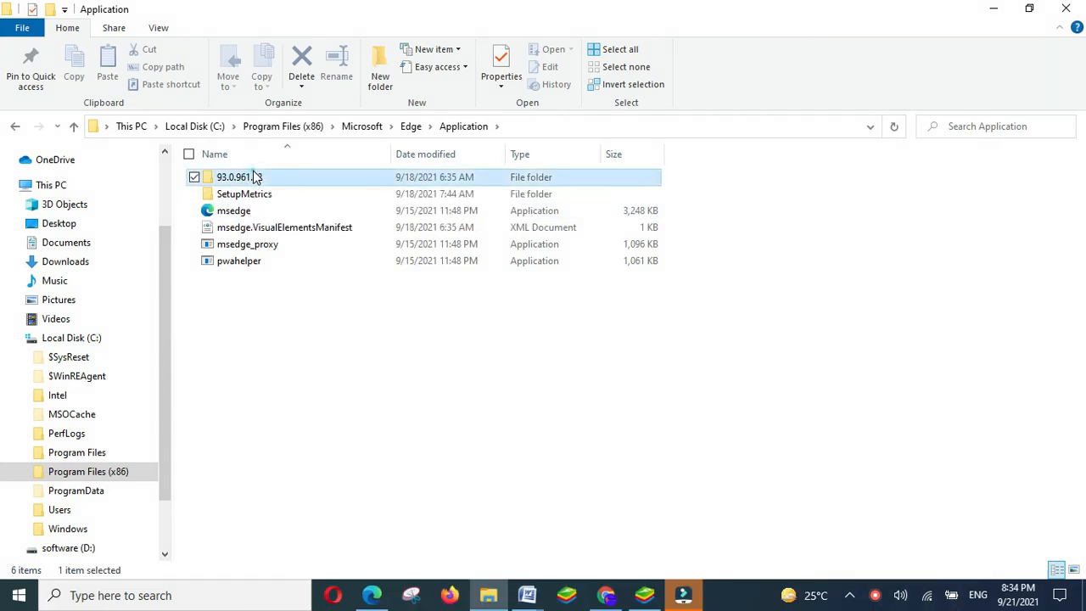
double_click(239, 176)
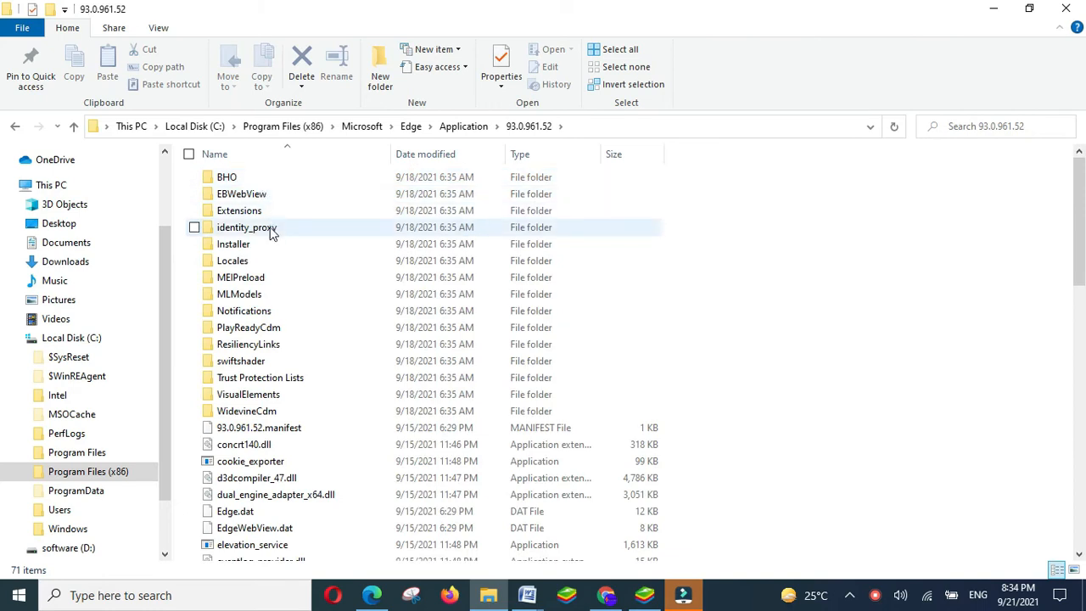
mouse_move(241, 244)
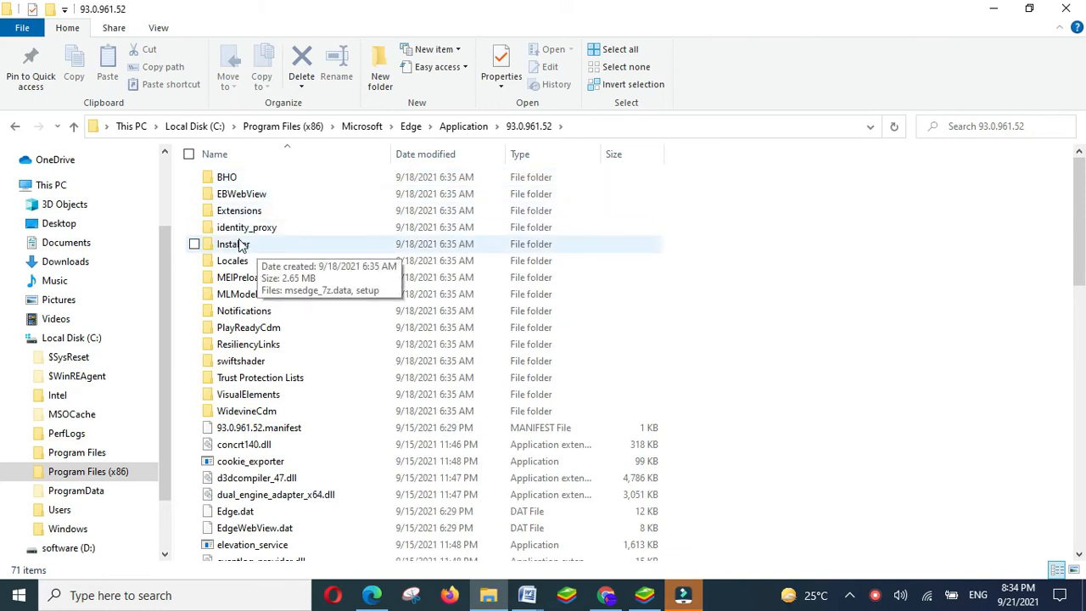
double_click(232, 244)
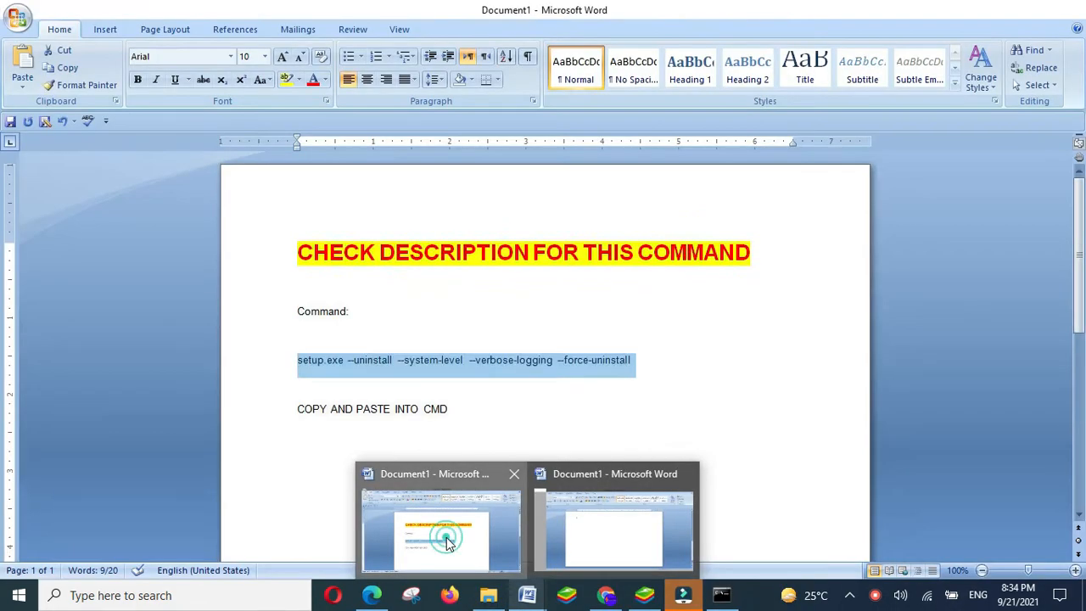
Switch to the Word document and copy the selected setup.exe uninstall command
left_click(440, 534)
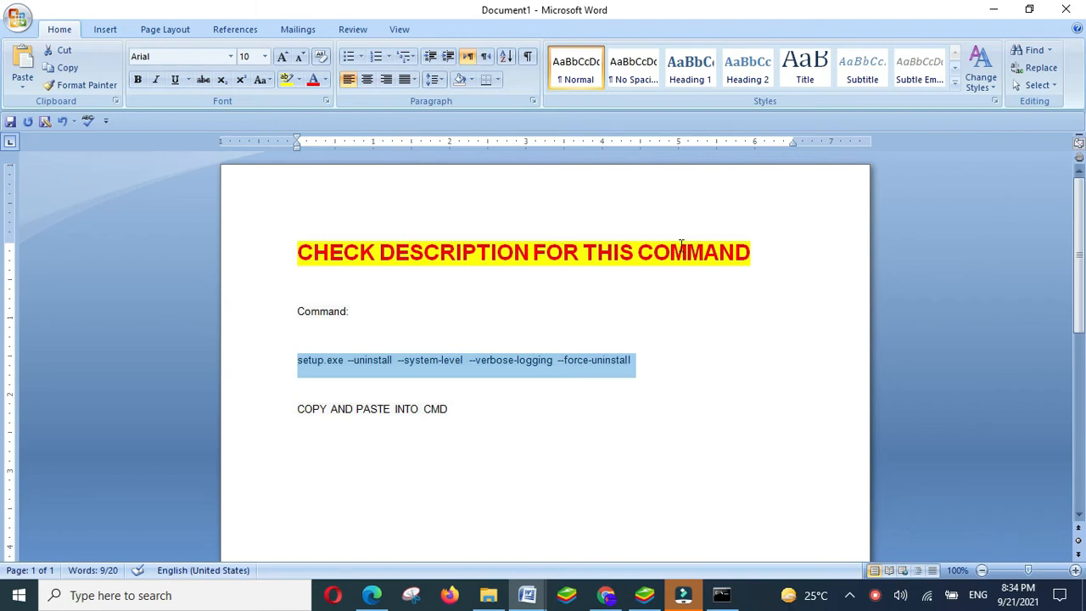
left_click(628, 360)
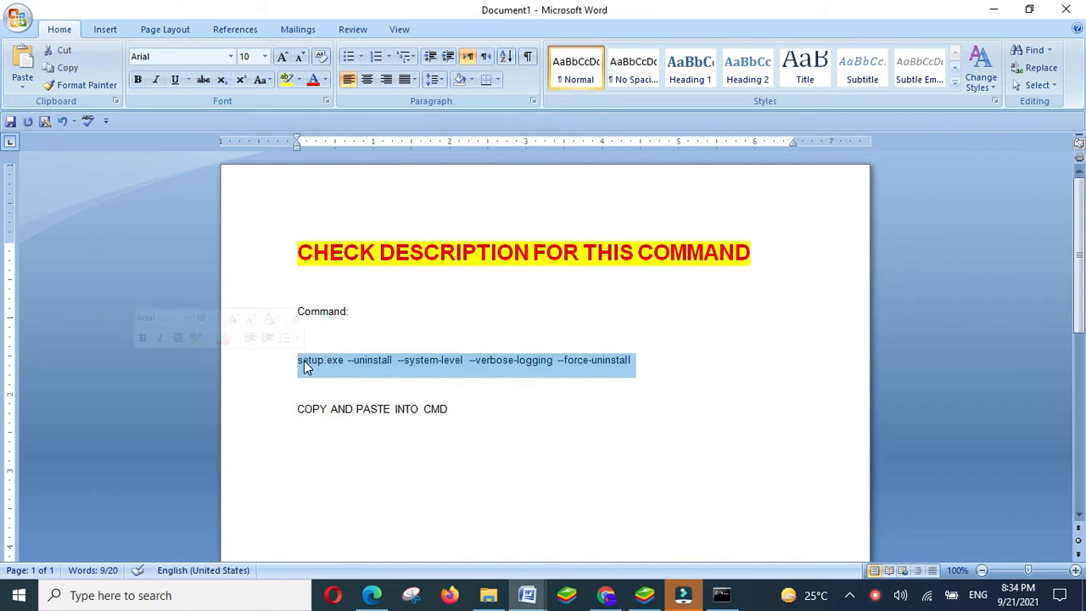
right_click(306, 364)
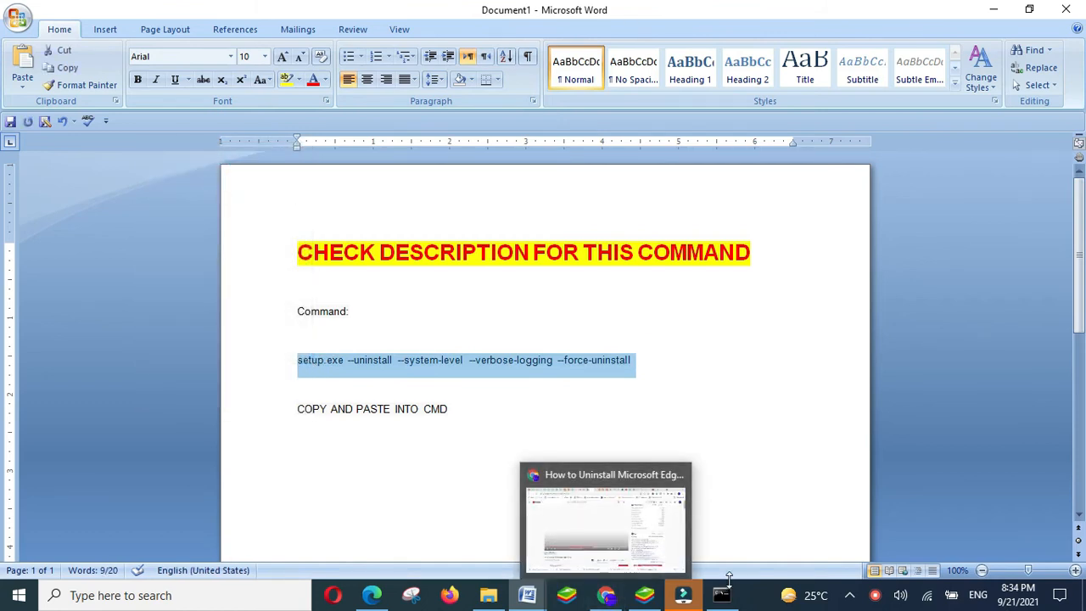
Enter 'setup.exe --uninstall --system-level --verbose-logging --force-uninstall' in Command Prompt
left_click(720, 595)
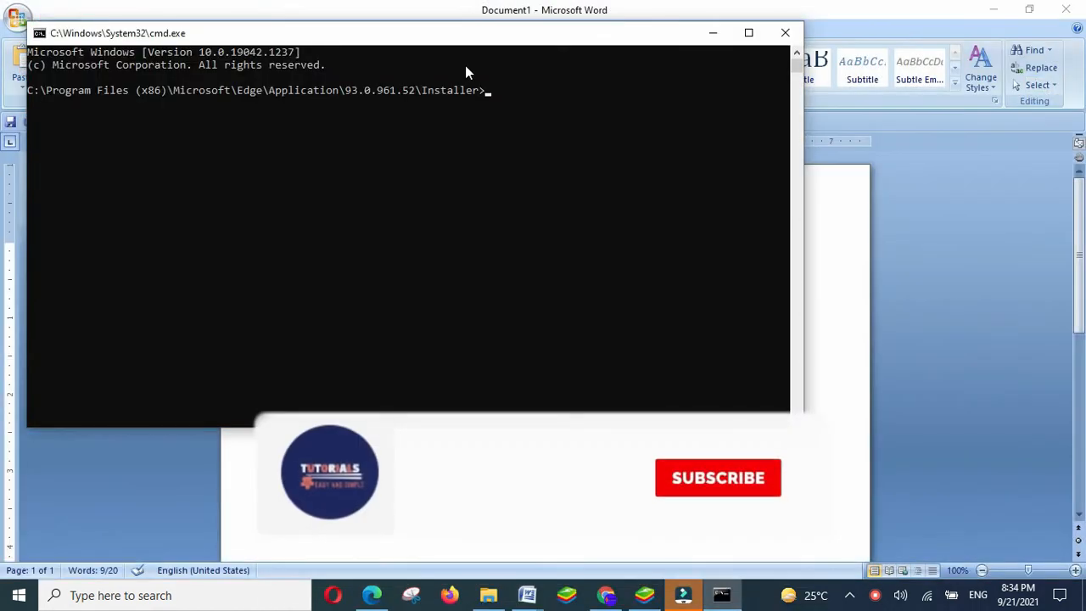
type("setup.exe --uninstall --system-level --verbose-logging --force-uninstall")
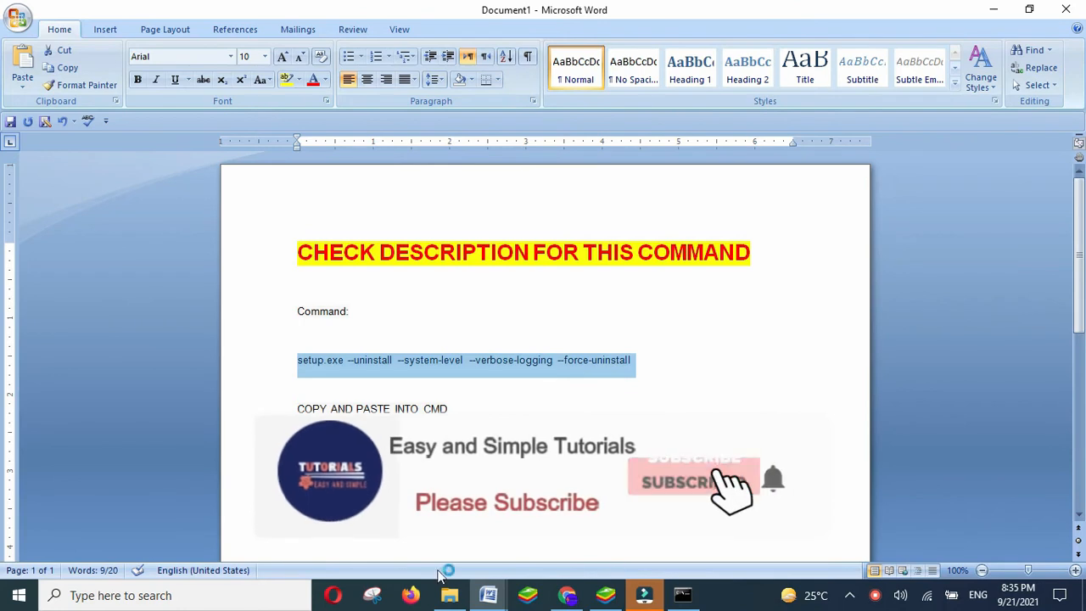
Search 'edge' in the taskbar search to see if Microsoft Edge remains
type("edge")
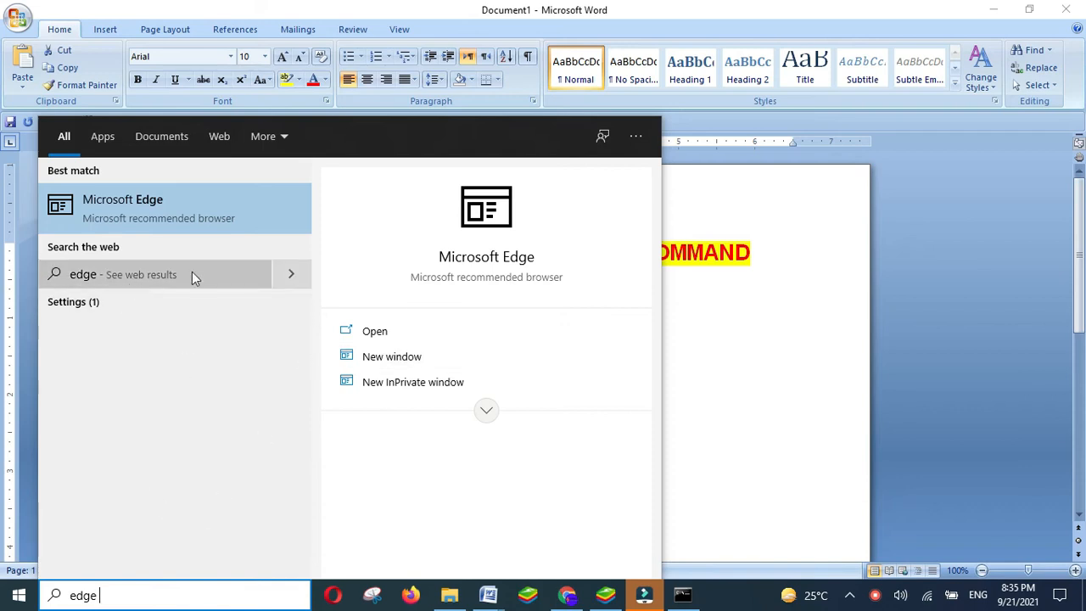
mouse_move(202, 549)
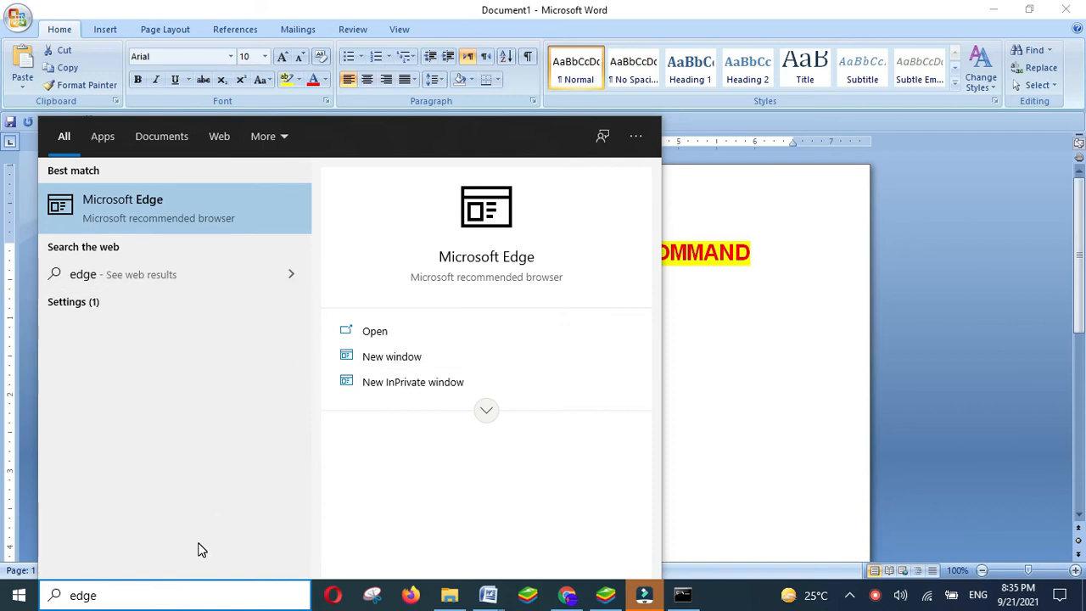